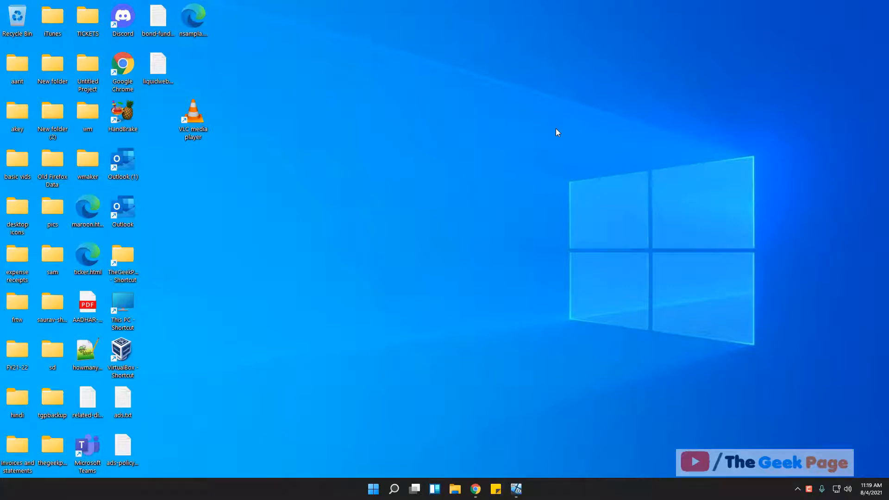
mouse_move(407, 333)
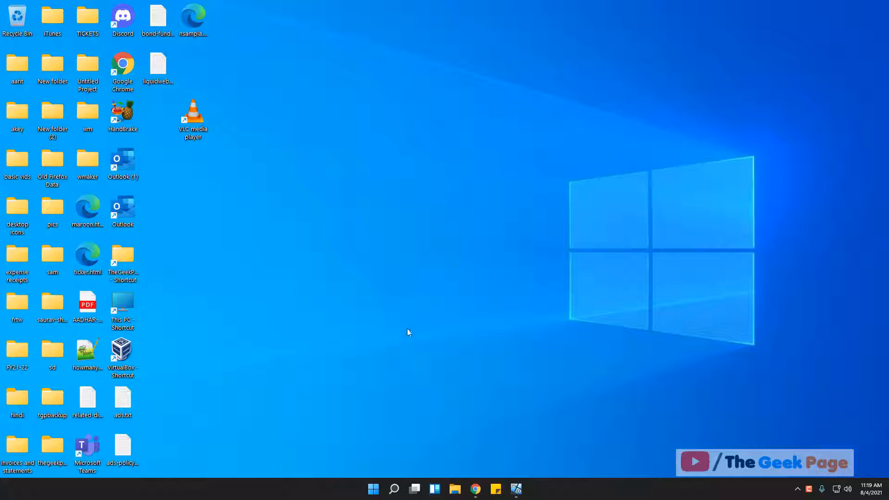
Step: Open Settings from the Start right-click menu and scroll the System page down to Recovery
right_click(373, 489)
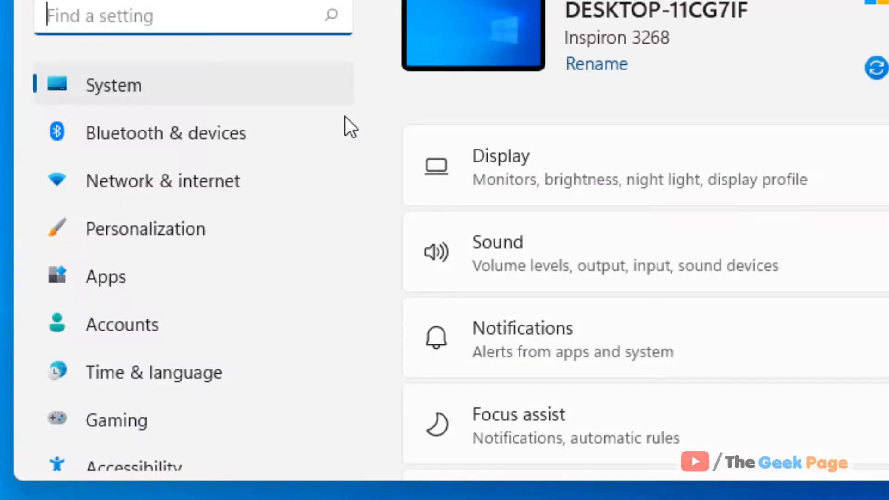
mouse_move(199, 96)
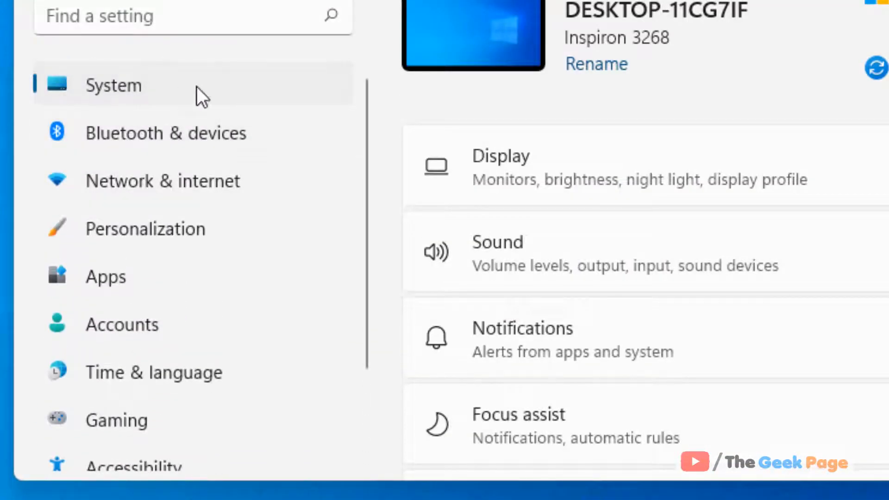
mouse_move(661, 152)
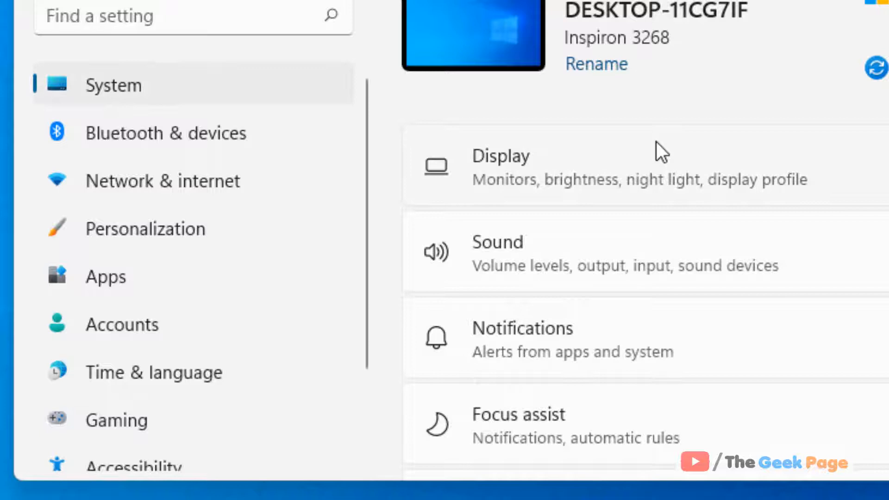
scroll("down", 3)
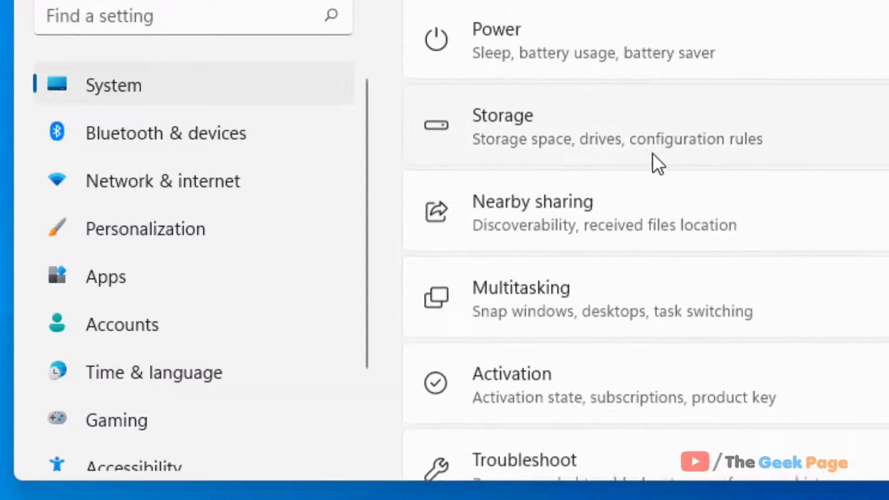
scroll("down", 3)
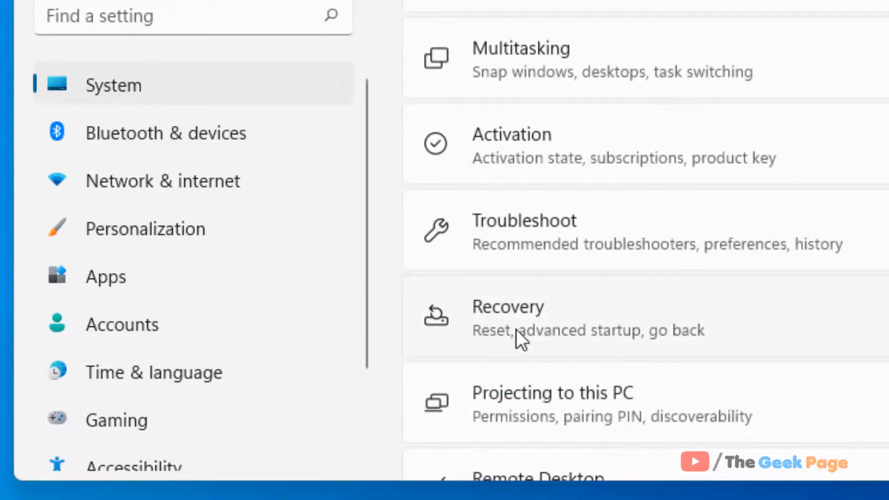
Step: On the Recovery page, choose Restart now for Advanced startup
left_click(508, 317)
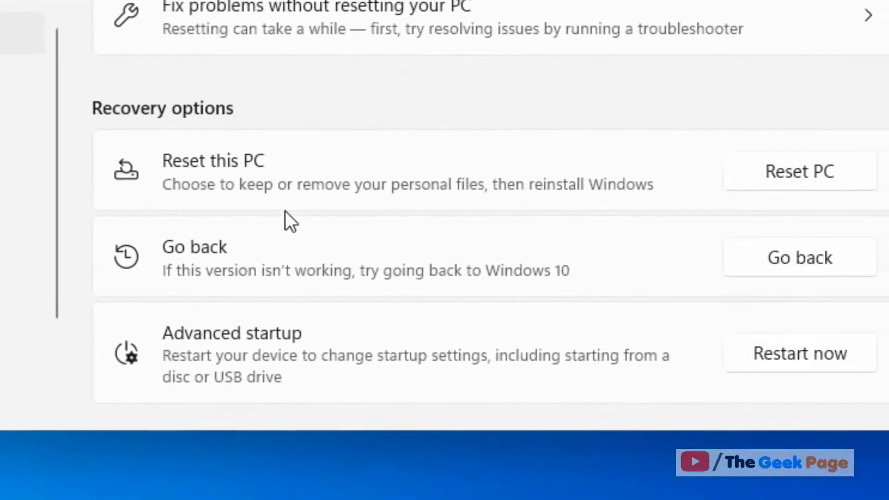
scroll("down", 3)
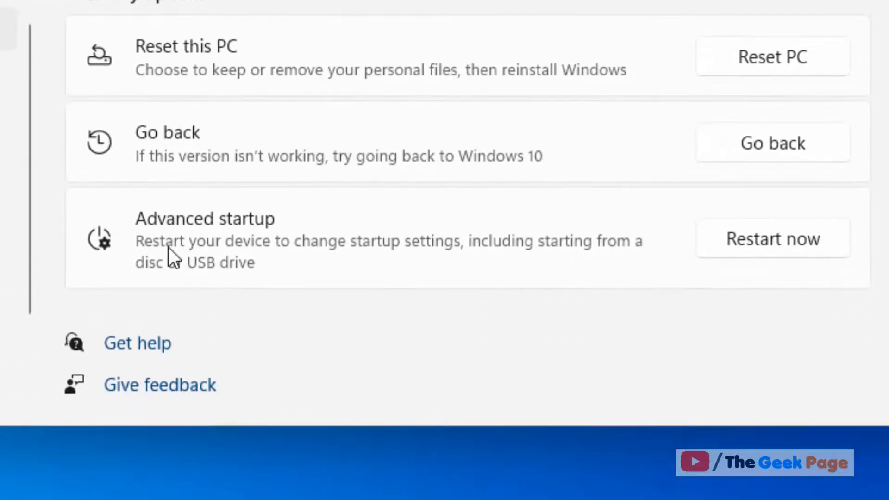
mouse_move(508, 260)
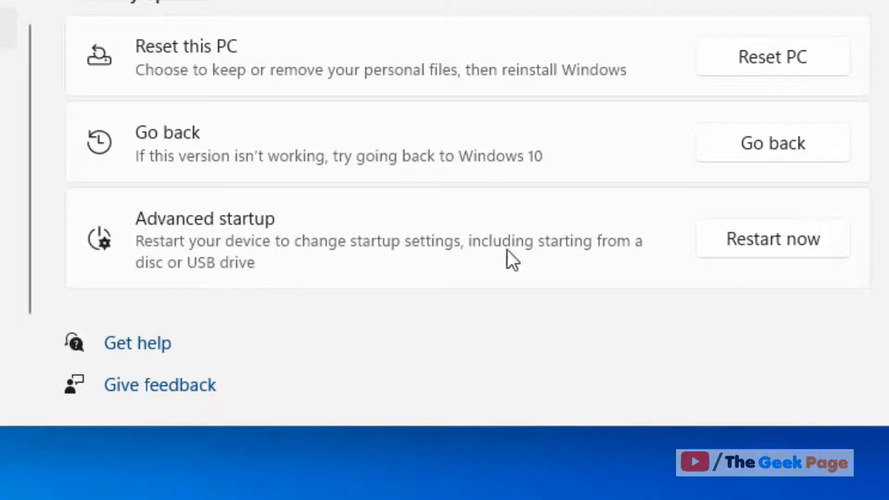
mouse_move(515, 232)
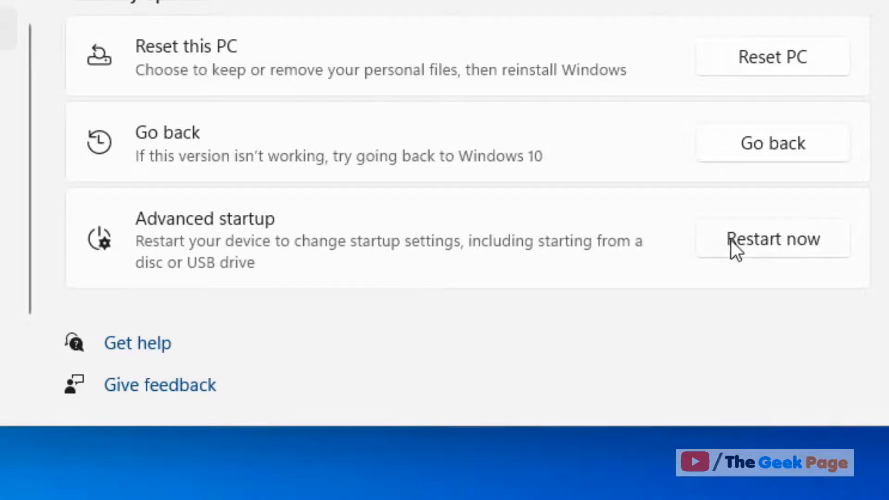
mouse_move(767, 258)
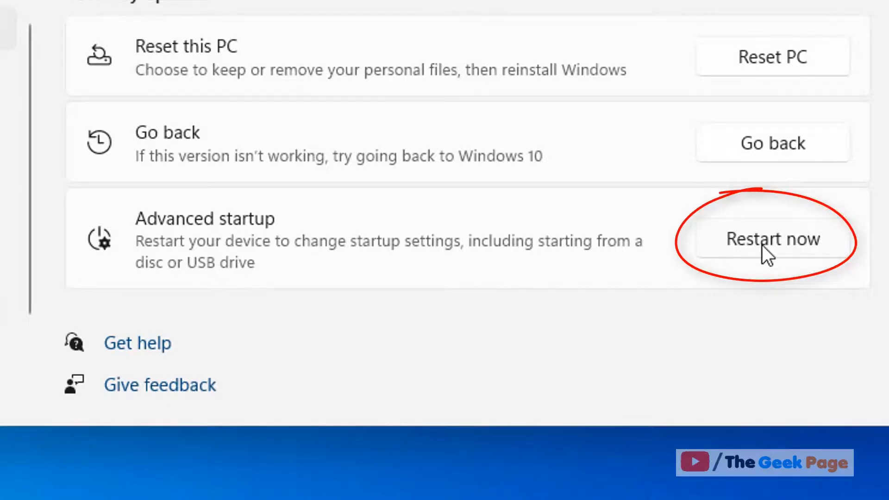
left_click(773, 239)
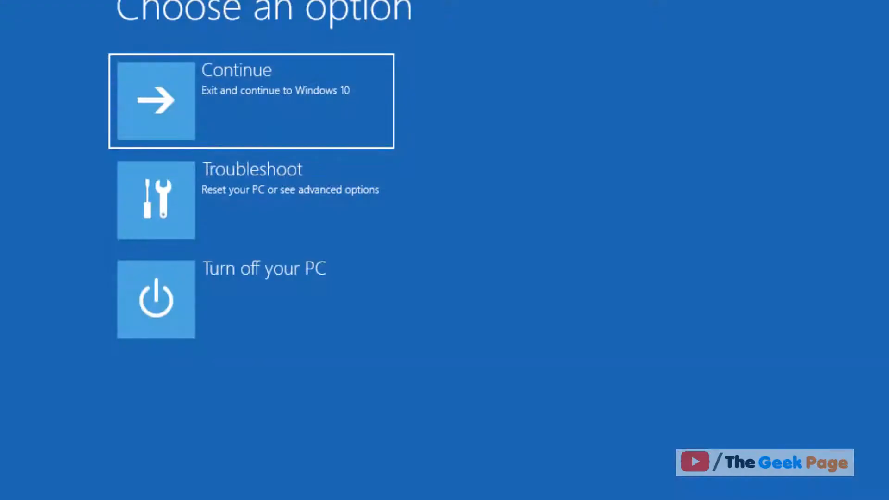
mouse_move(252, 230)
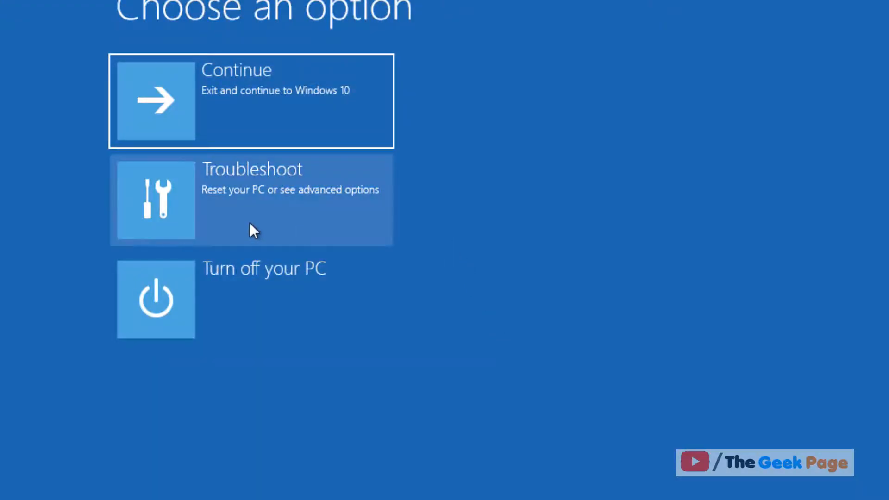
Step: Go through Troubleshoot and Advanced options to reach Startup Settings
left_click(250, 199)
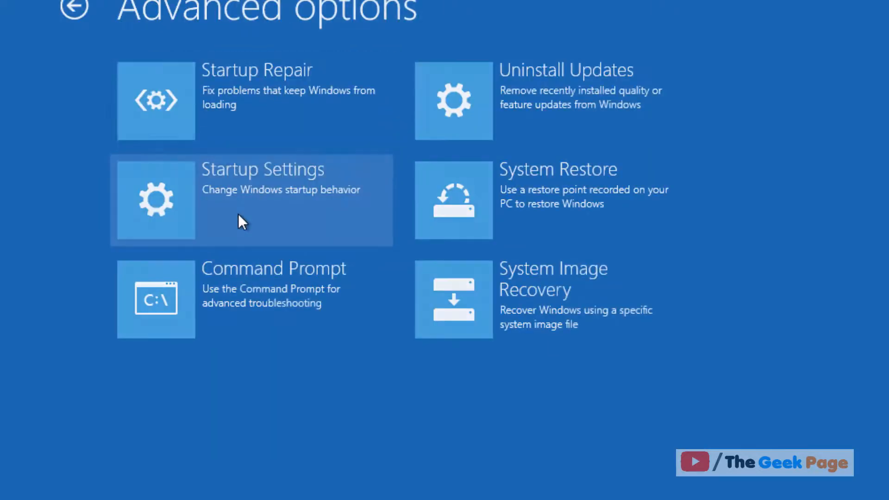
mouse_move(266, 208)
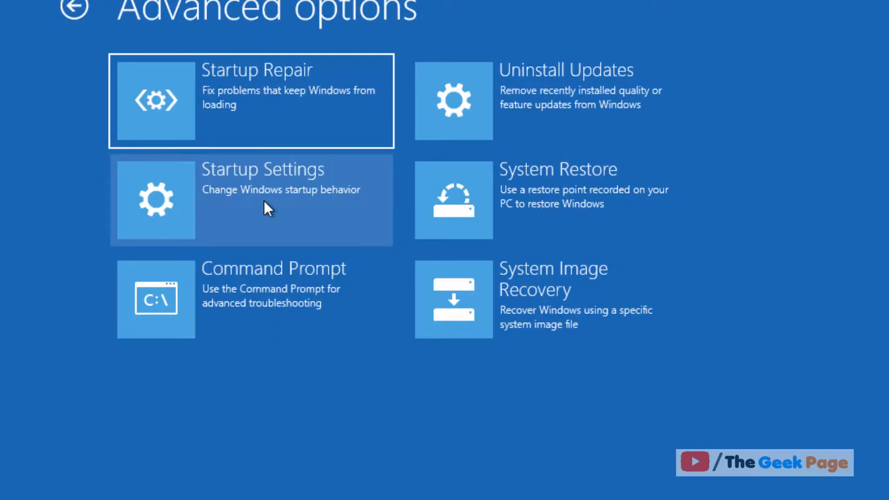
left_click(251, 199)
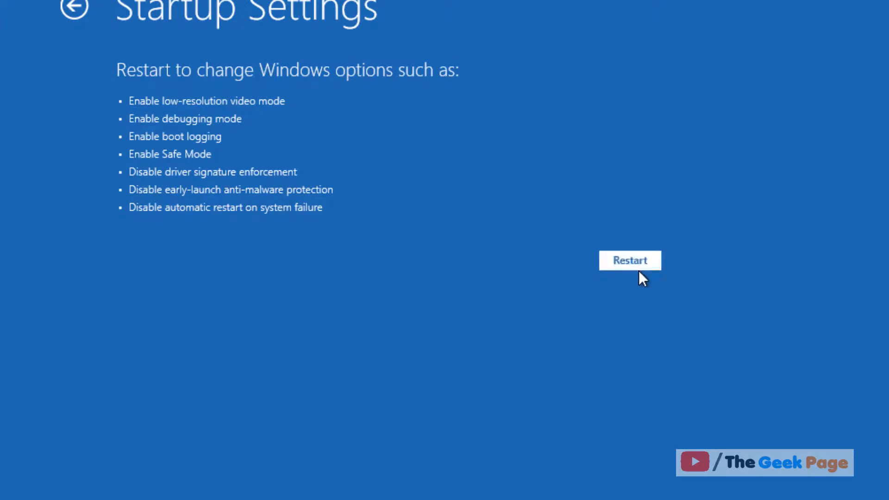
Step: Restart into the numbered boot options and pick the driver-signature-enforcement-disabled option
left_click(629, 260)
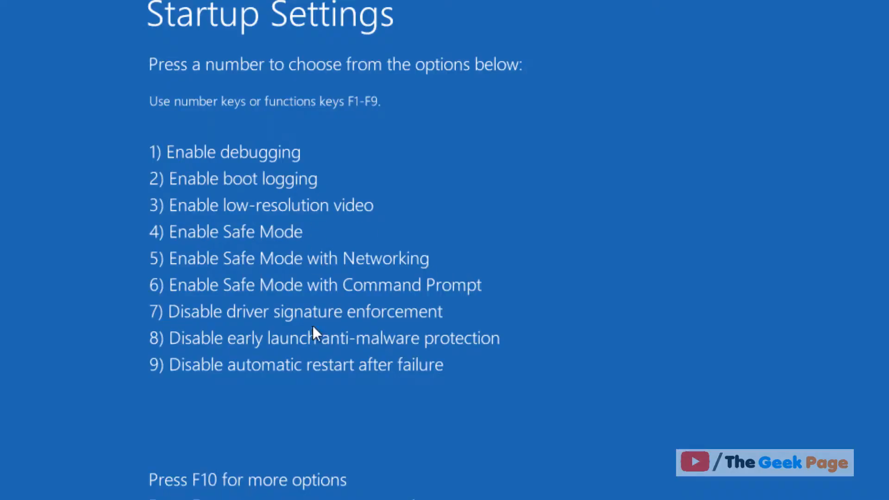
mouse_move(158, 329)
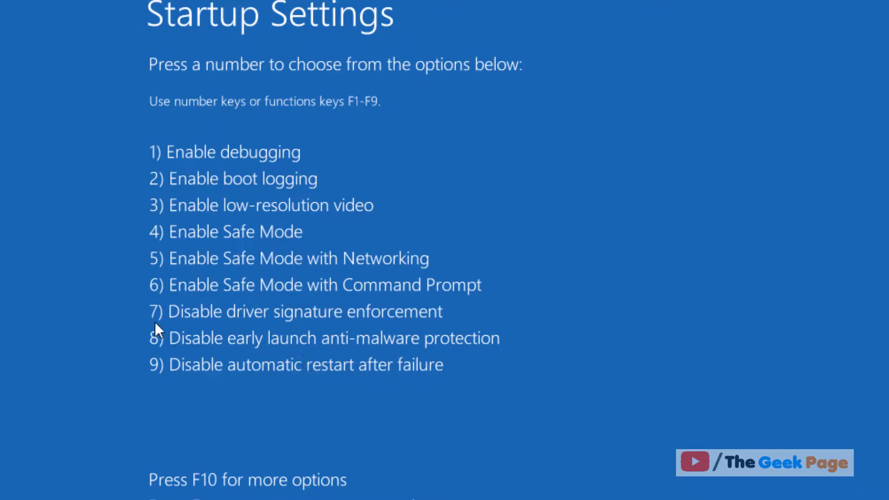
mouse_move(323, 331)
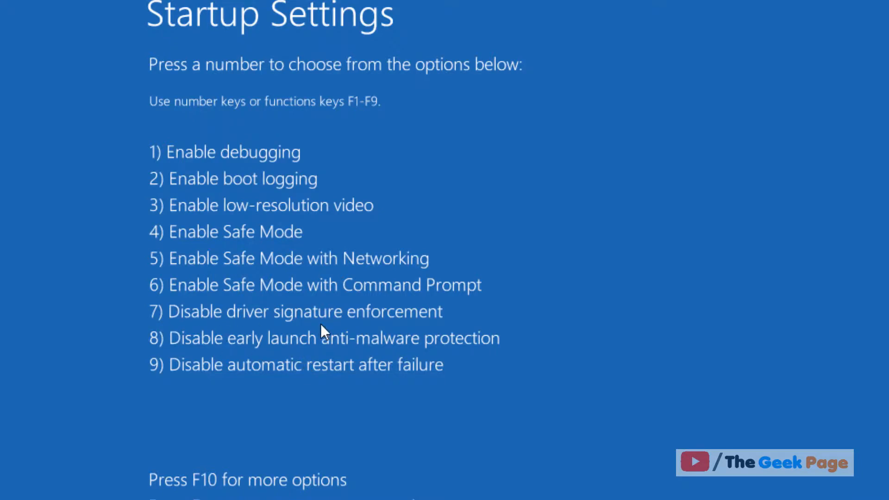
mouse_move(499, 335)
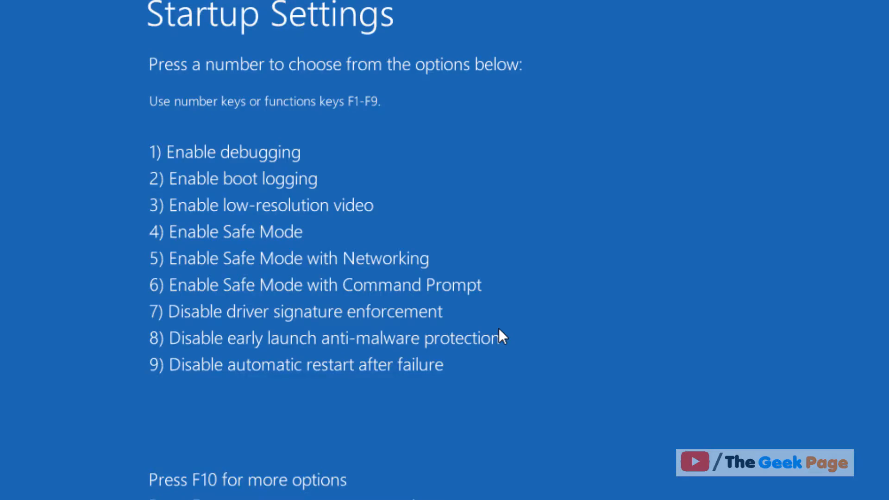
key("4")
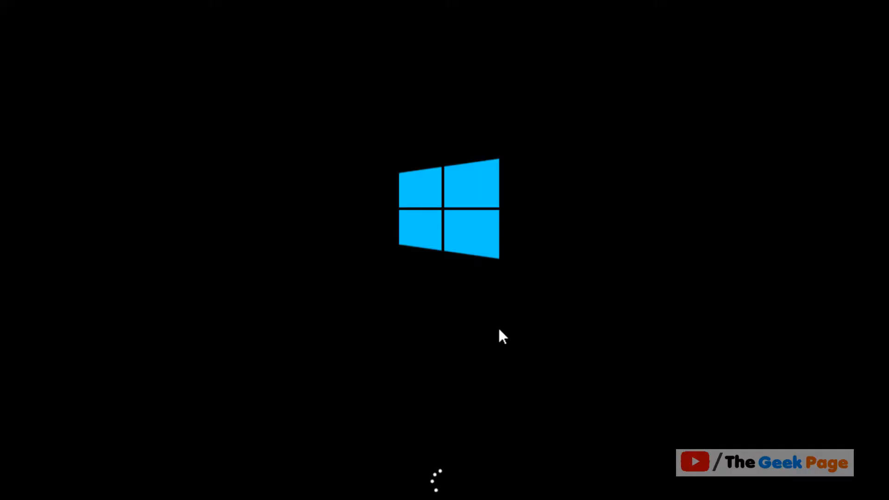